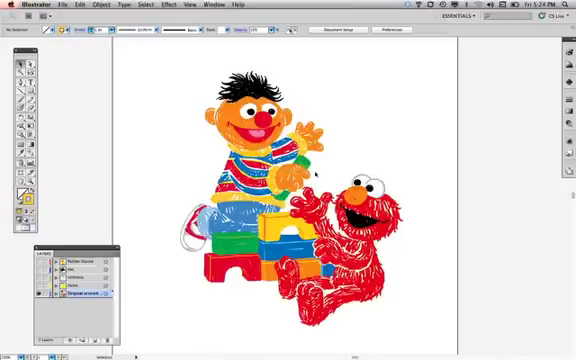
mouse_move(312, 172)
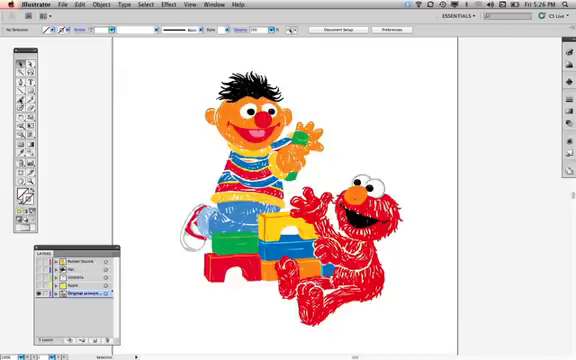
Step: Set Paintbrush fidelity/smoothness to 100, toggle Fill new brush strokes, and confirm
double_click(20, 90)
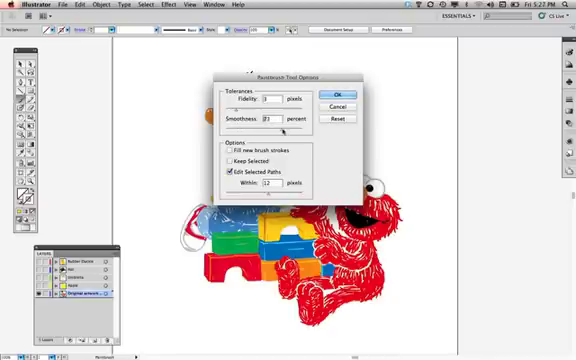
type("100")
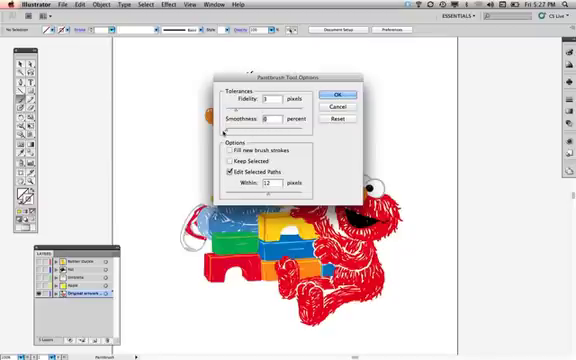
mouse_move(224, 136)
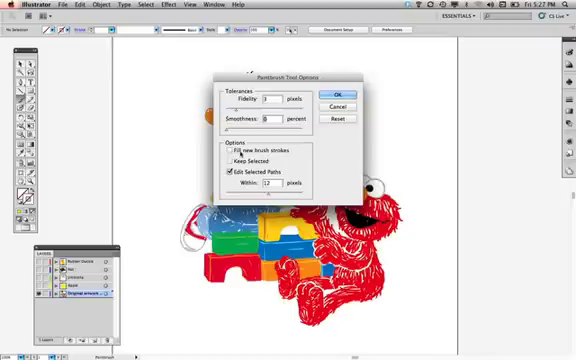
left_click(224, 148)
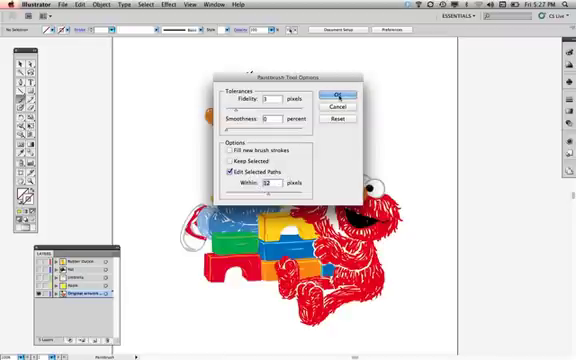
left_click(340, 88)
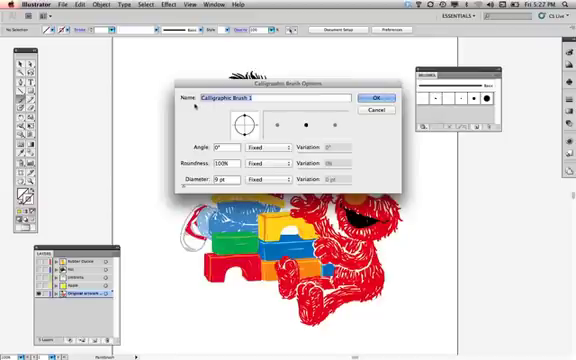
Step: Name the new calligraphic brush Scribble Brush and give it a 4 pt diameter
type("Scribble Brush")
left_click(226, 180)
type("10")
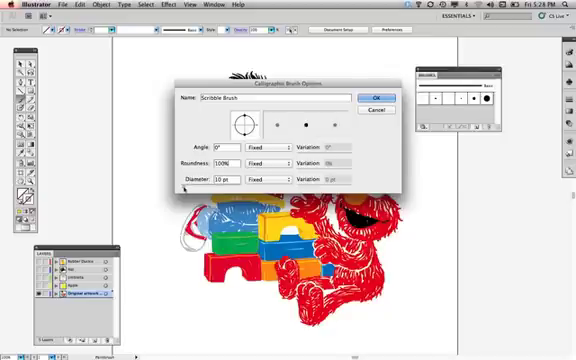
type("4 pt")
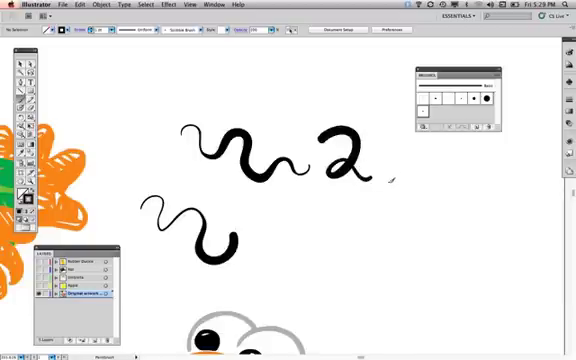
Step: Paint a squiggly black test stroke on the artboard with the Scribble Brush
left_click_drag(396, 184, 436, 180)
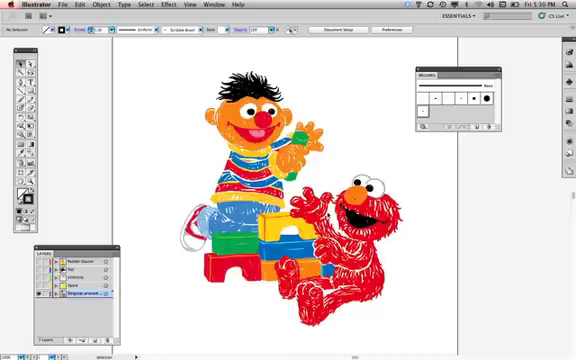
Step: Fit the artboard to show the whole Ernie and Elmo illustration
left_click(212, 4)
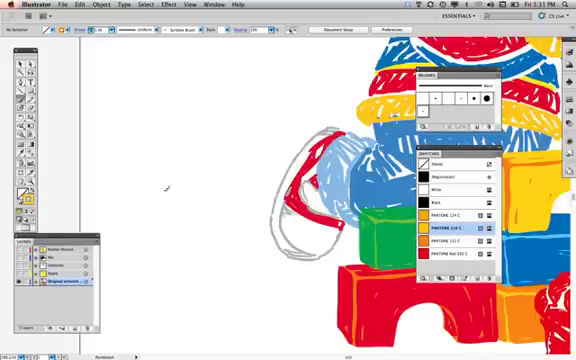
left_click_drag(144, 250, 170, 270)
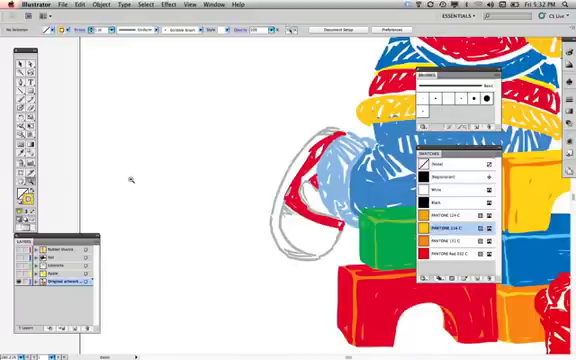
Step: Scribble the bumpy yellow outline of the duck's head and close it over the gray sketch
left_click_drag(120, 156, 336, 330)
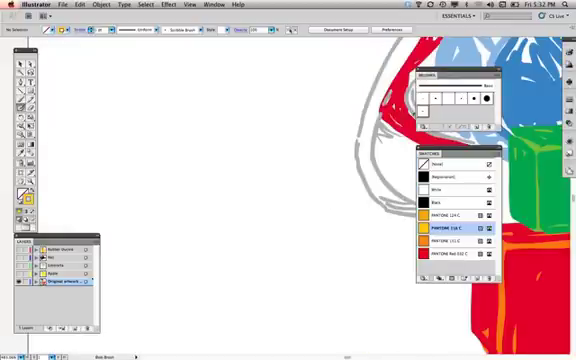
mouse_move(424, 108)
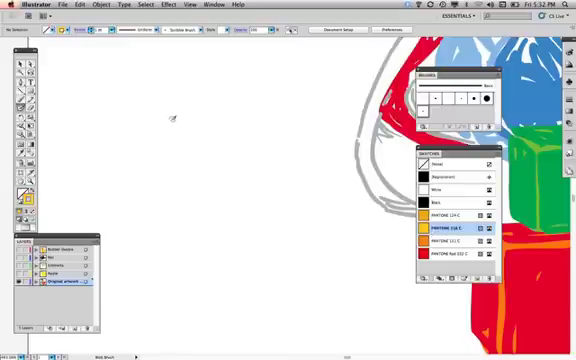
mouse_move(172, 118)
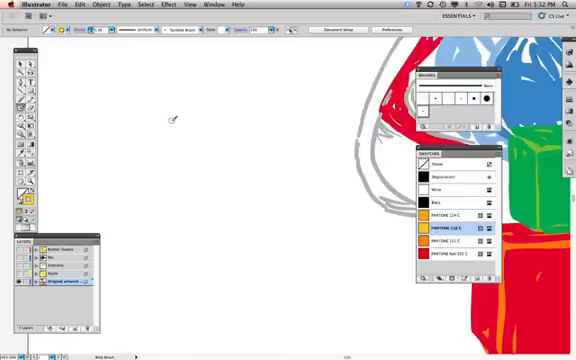
left_click_drag(172, 114, 210, 108)
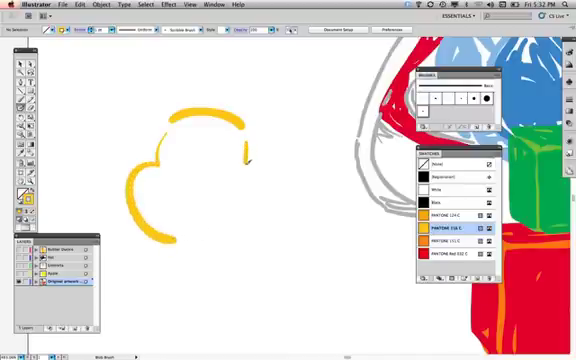
left_click_drag(244, 150, 284, 210)
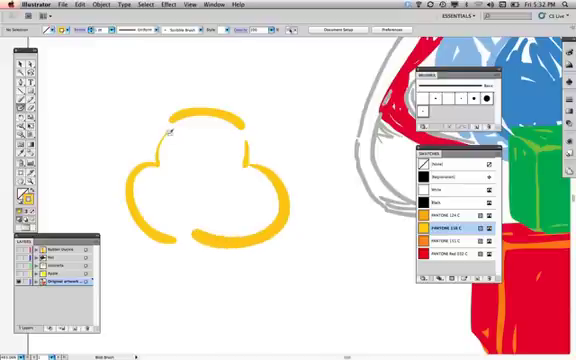
left_click_drag(176, 130, 220, 236)
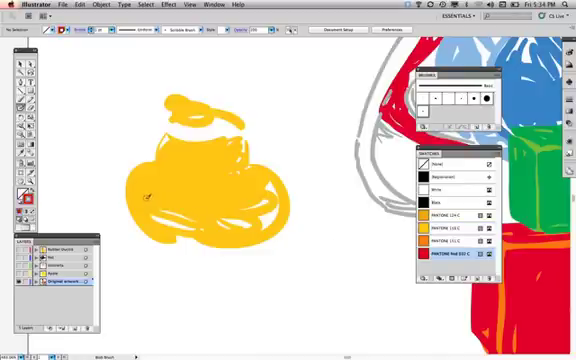
Step: Scribble yellow fill into the duck's body inside the outline
left_click_drag(150, 204, 210, 200)
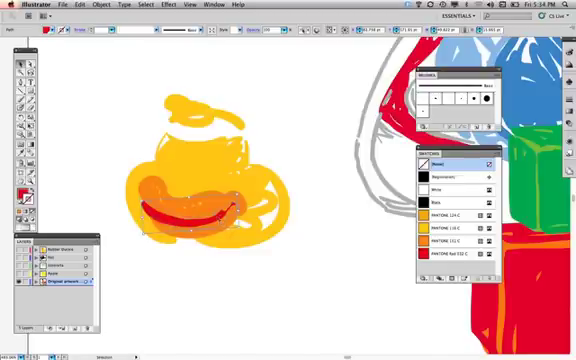
mouse_move(12, 192)
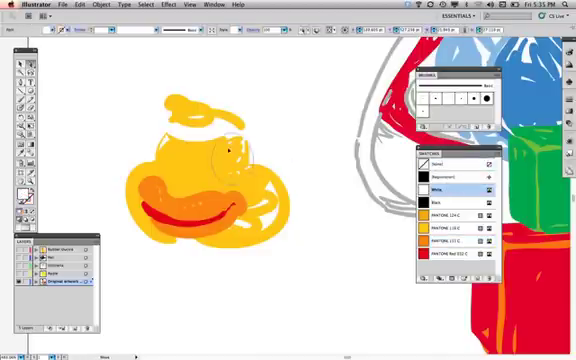
Step: Switch to the white swatch for painting the duck's eyes
left_click(438, 188)
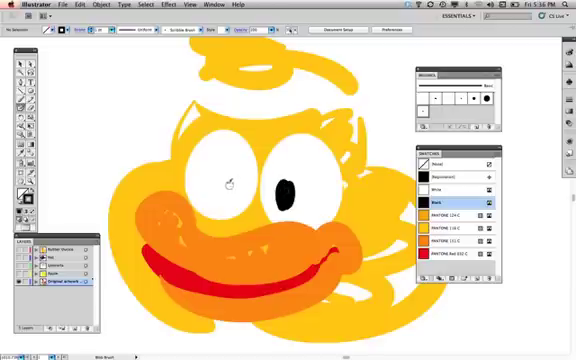
Step: Paint black pupils inside both white eyes with the Blob Brush
left_click(222, 186)
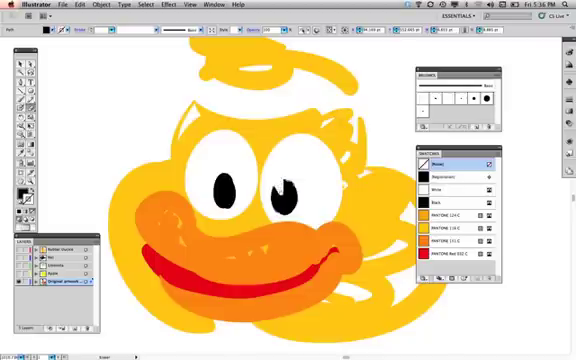
left_click(284, 190)
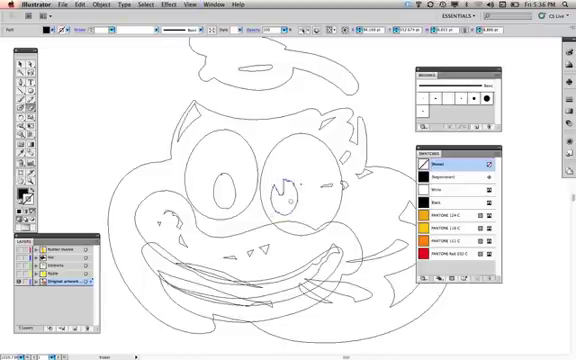
Step: Select the duck's right pupil to cut a highlight notch into it
left_click_drag(200, 150, 400, 248)
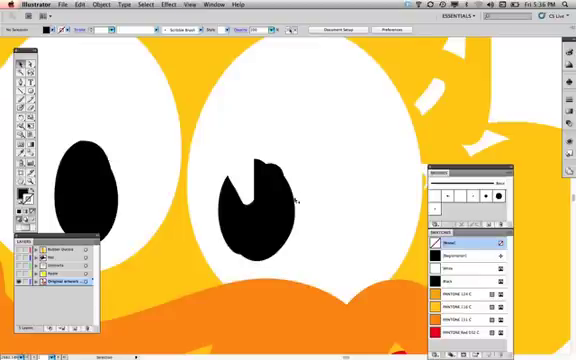
left_click(250, 210)
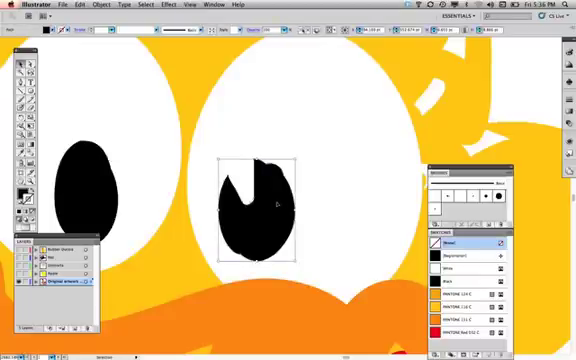